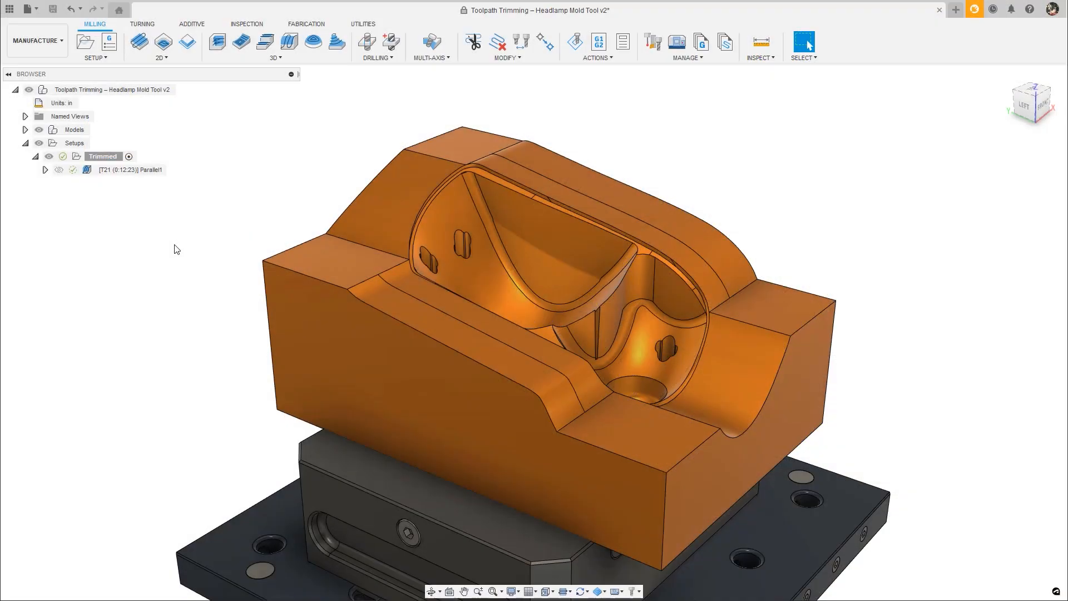
# Edit Parallel1's multi-axis tool axis settings and regenerate it to a 0:12:36 machining time.
pyautogui.rightClick(131, 169)
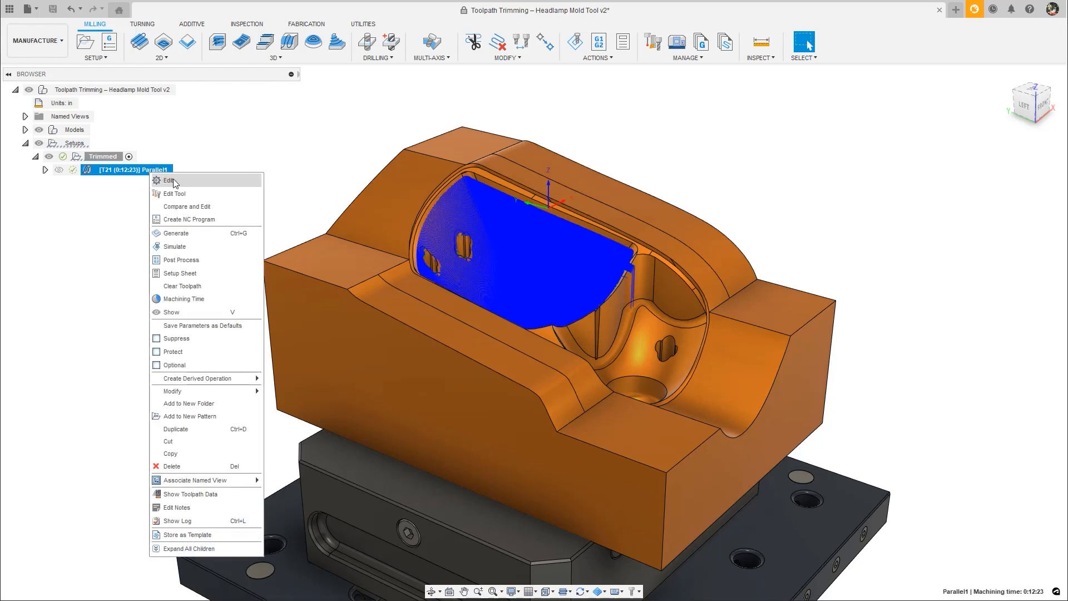
pyautogui.click(170, 180)
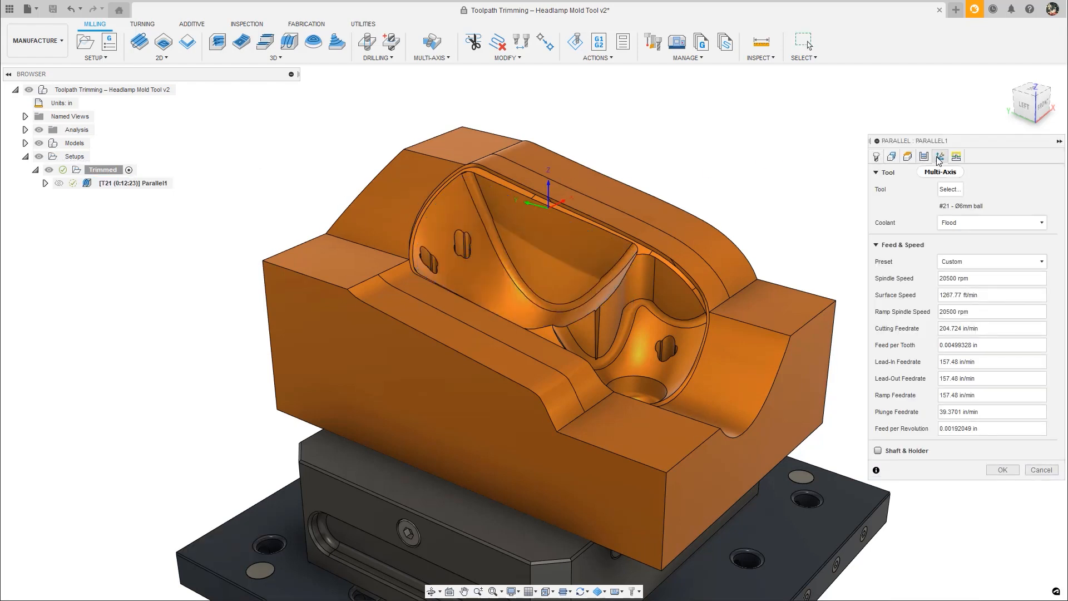
pyautogui.click(940, 155)
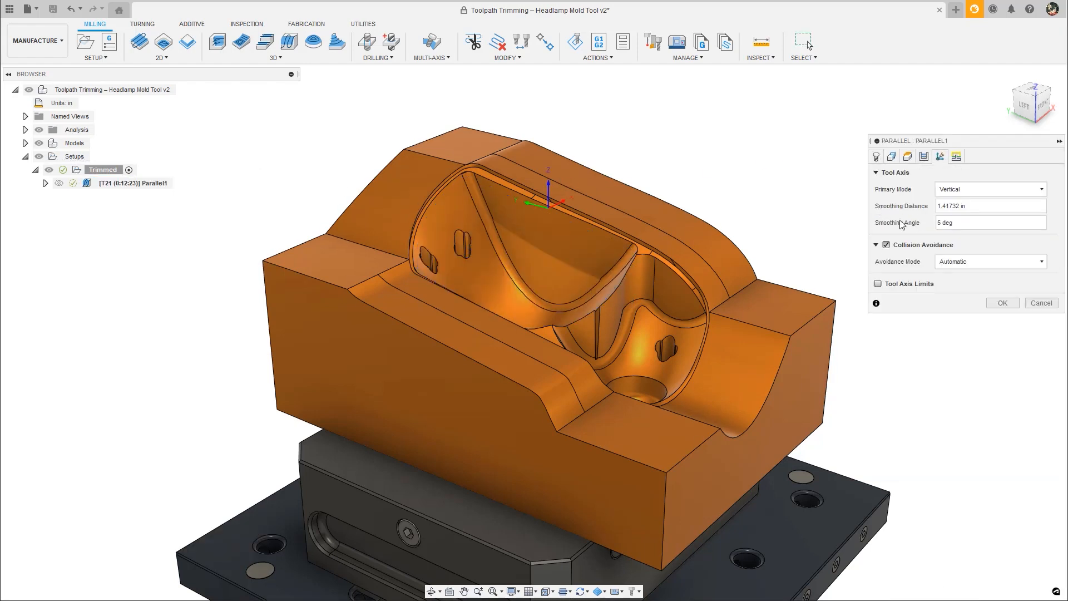
pyautogui.click(1001, 303)
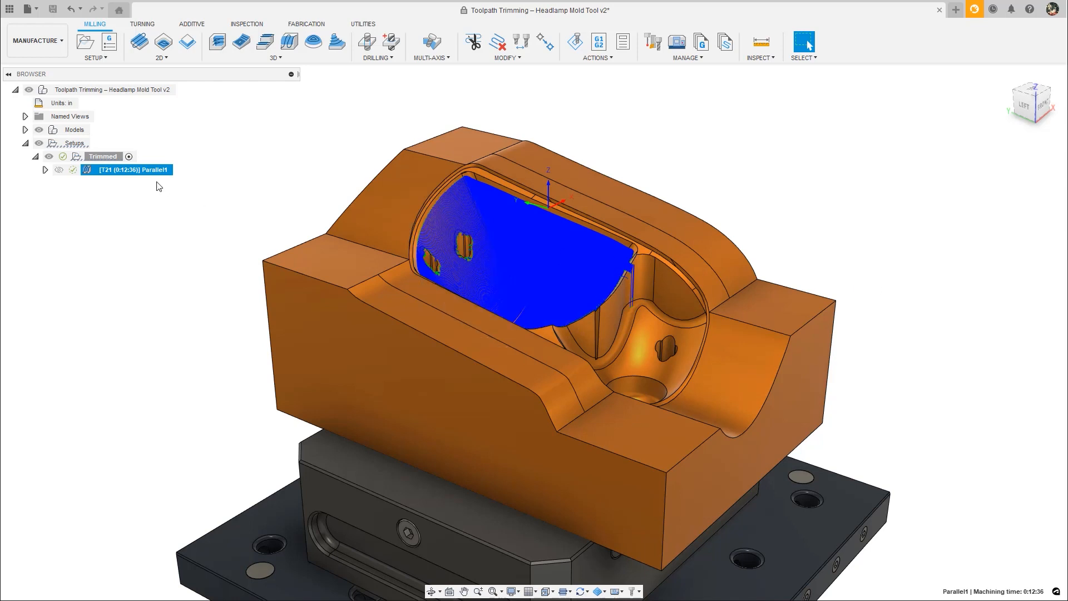
pyautogui.click(574, 41)
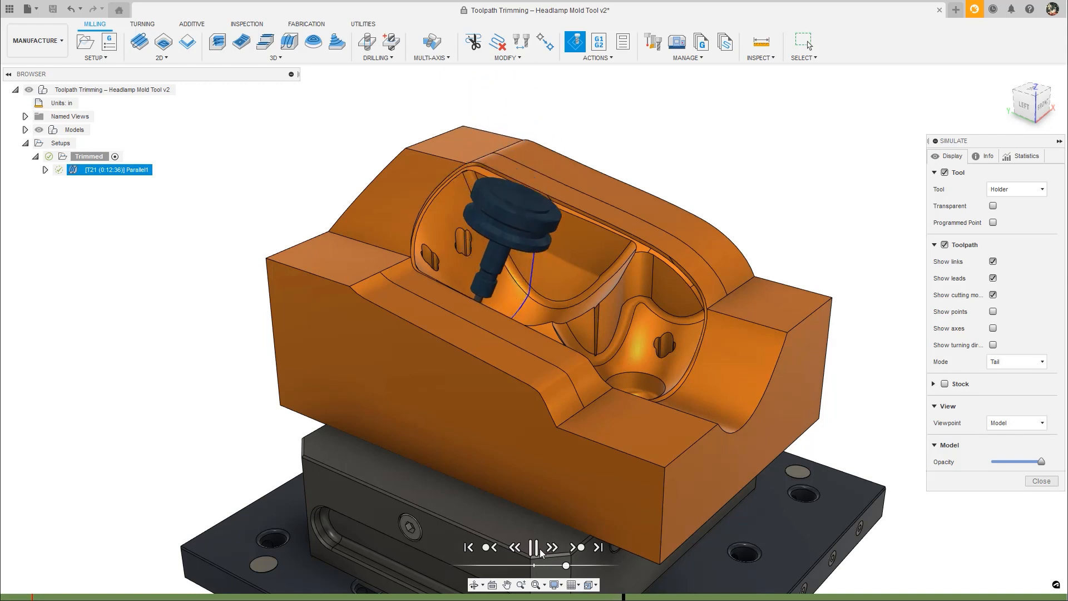
pyautogui.click(533, 547)
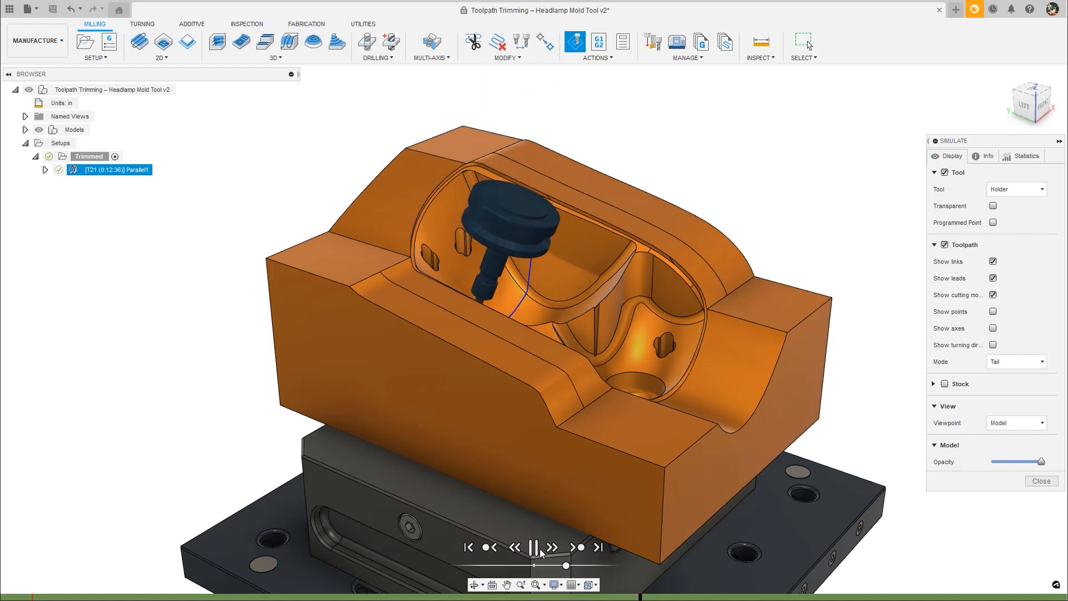
pyautogui.click(532, 547)
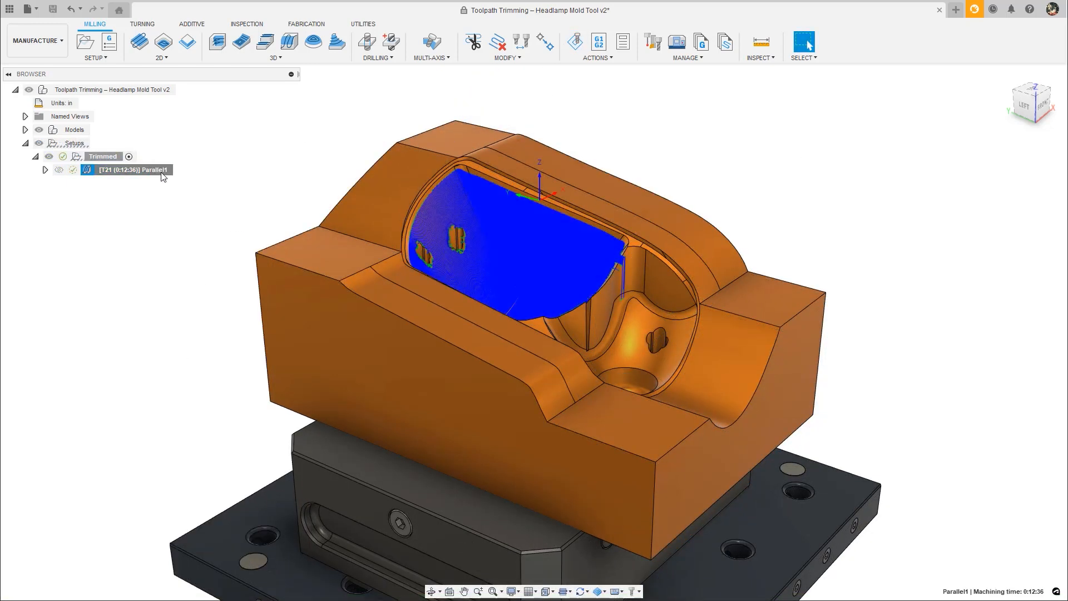
# Preview Parallel1's accessibility analysis under Geometry and regenerate it to 0:09:36, then switch to the 2-1/2 axis document.
pyautogui.doubleClick(132, 169)
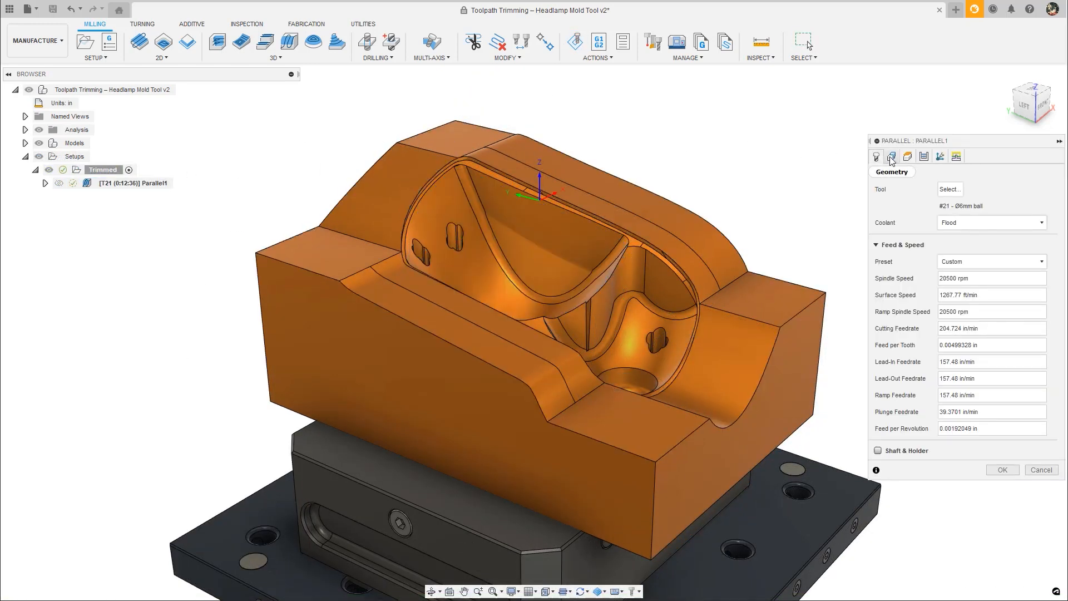
pyautogui.click(892, 156)
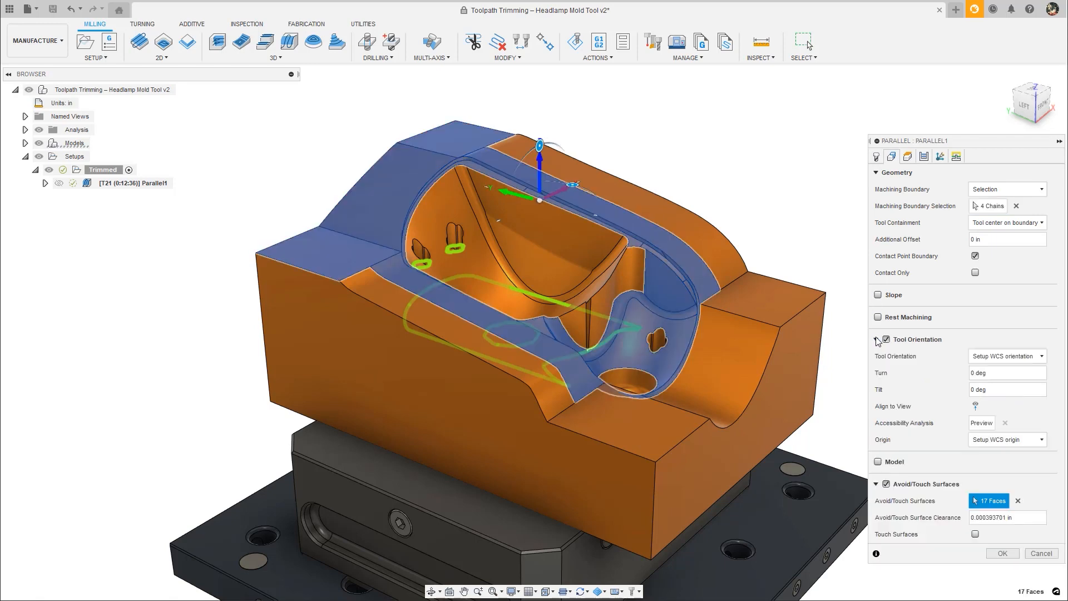
pyautogui.click(981, 423)
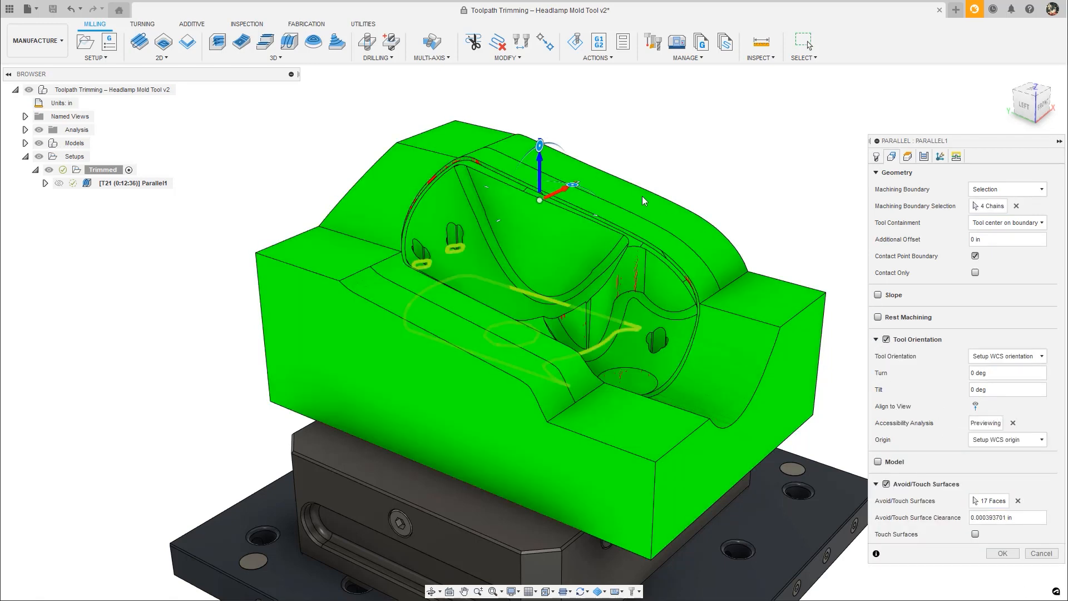
pyautogui.moveTo(541, 157); pyautogui.dragTo(564, 154)
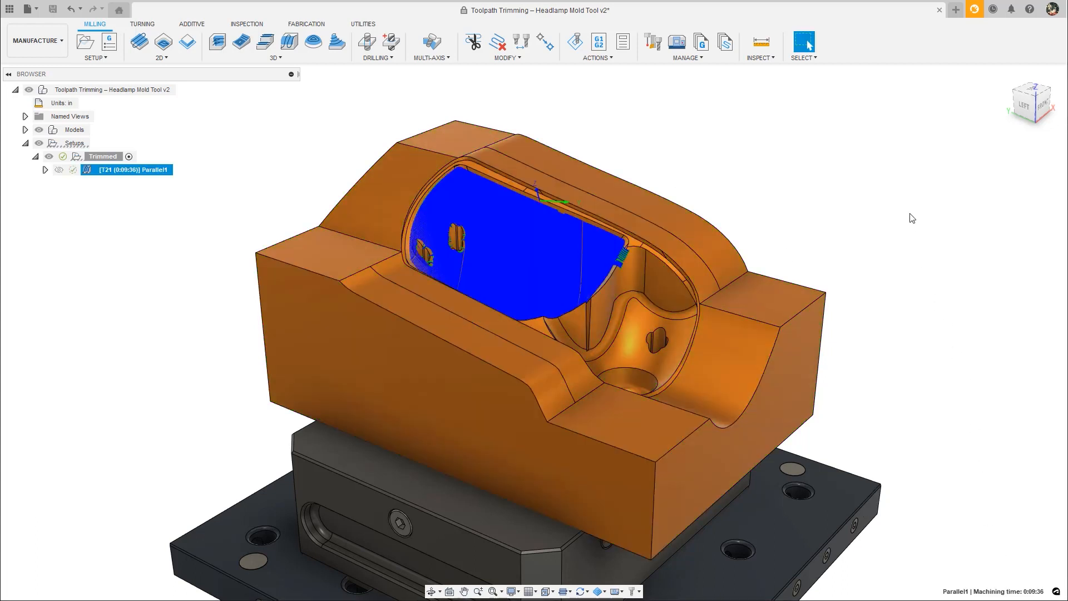
pyautogui.click(24, 142)
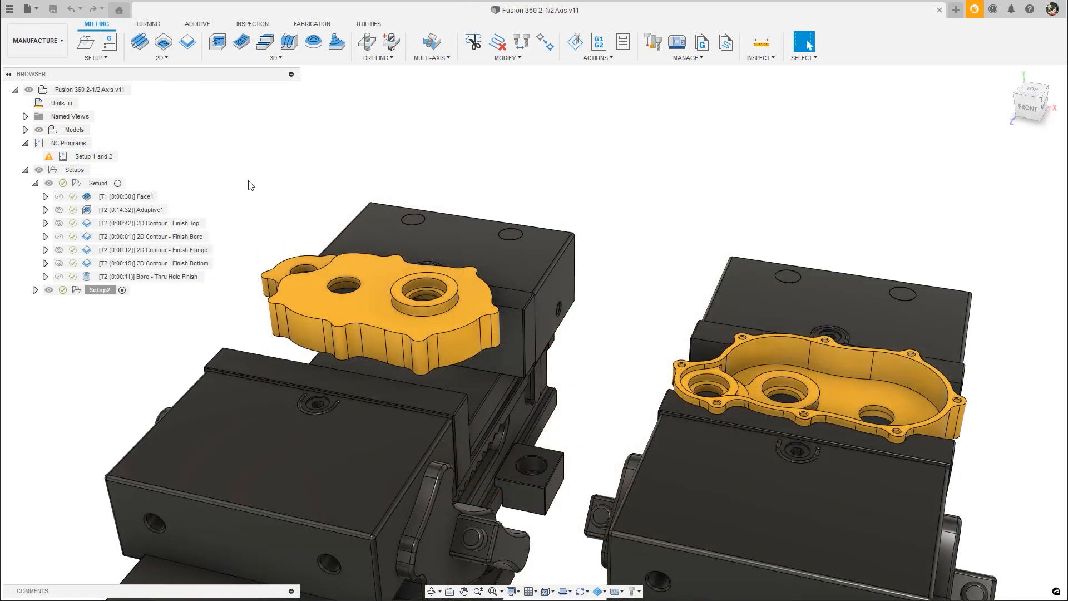
# Drive Adaptive1's Use Slot Clearing with the expression 'true' and apply the change.
pyautogui.doubleClick(136, 210)
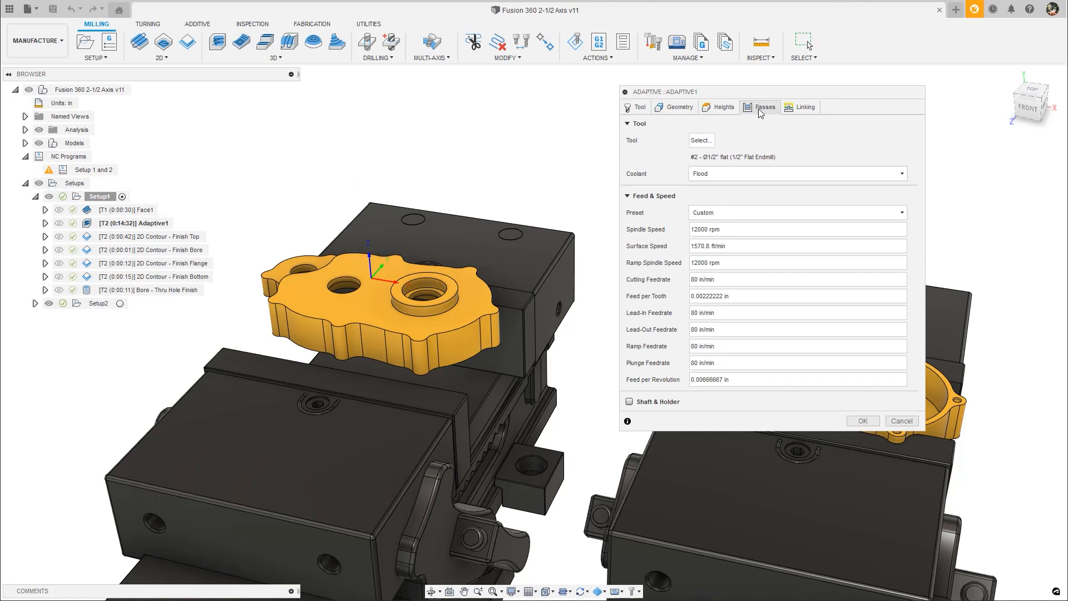
pyautogui.click(763, 107)
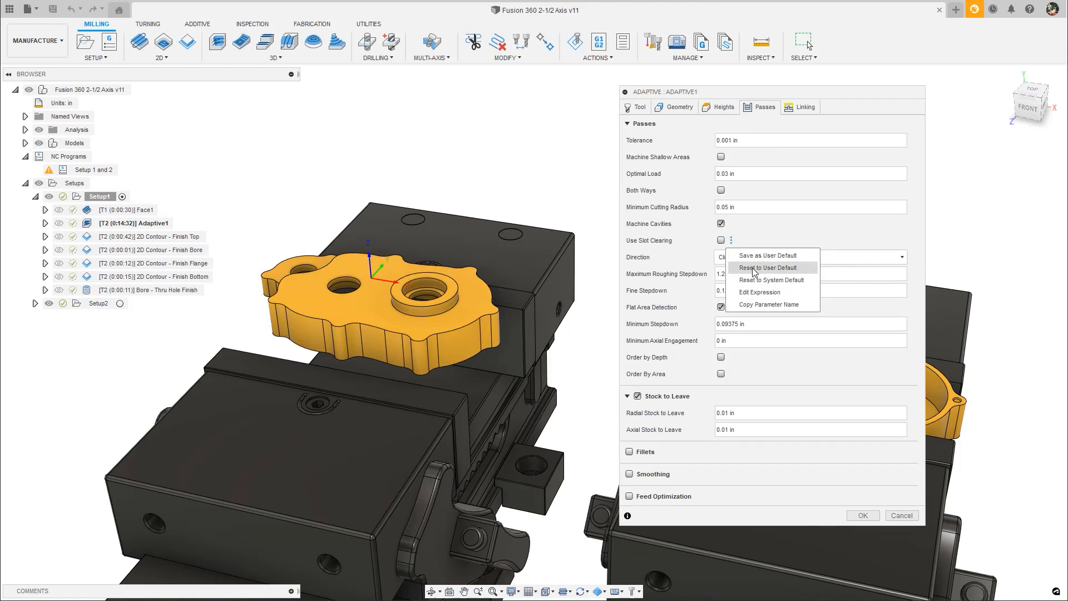
pyautogui.click(758, 292)
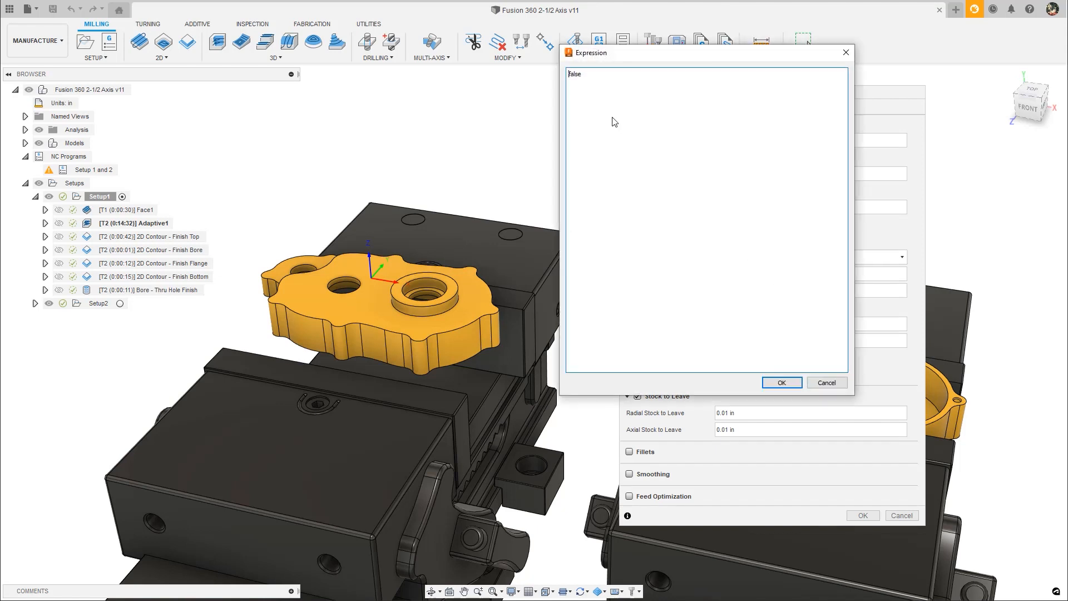
pyautogui.write('true')
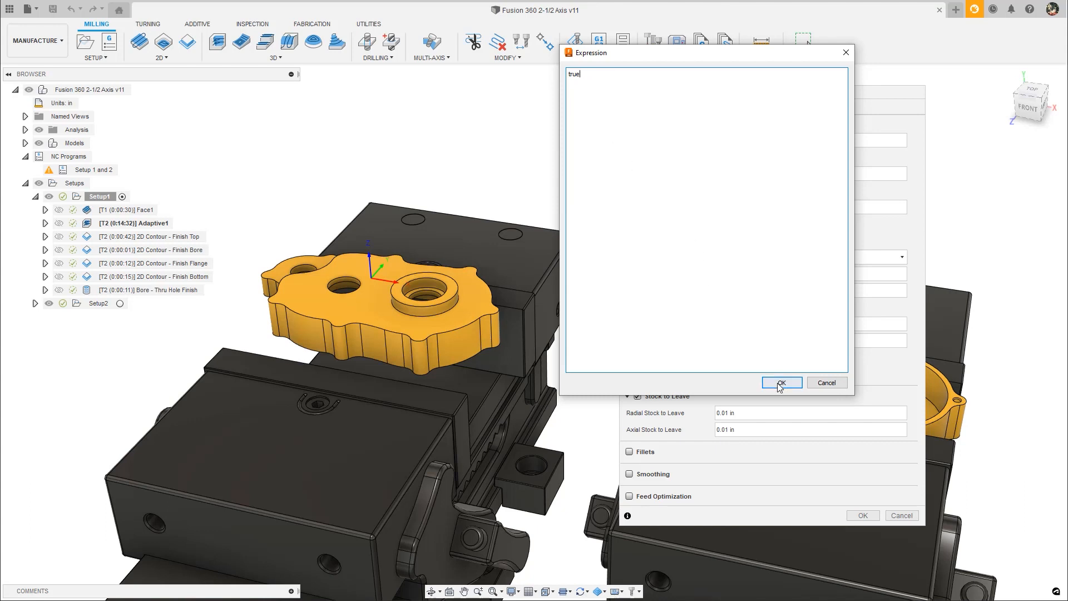
pyautogui.click(781, 382)
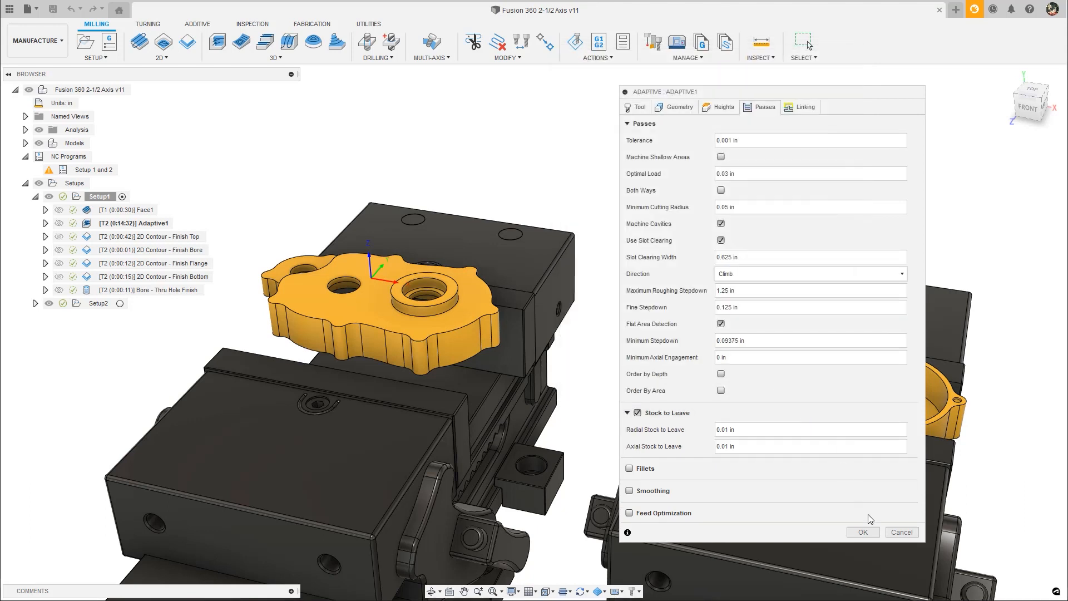
pyautogui.click(861, 531)
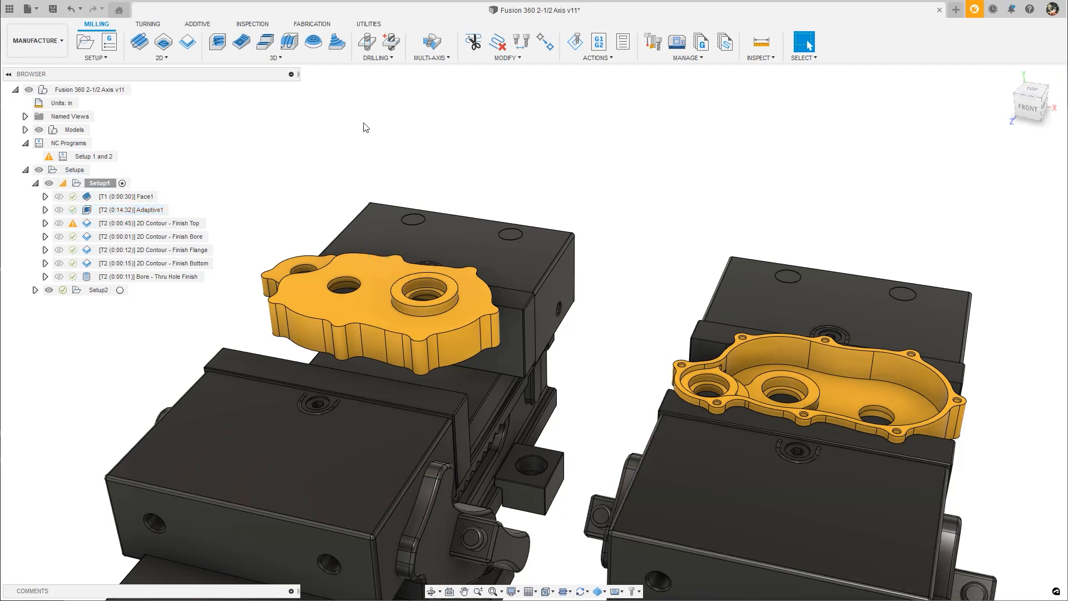
# Review the Finish Top contour's generation log and enable the Hide Warnings preview feature in Preferences.
pyautogui.click(150, 223)
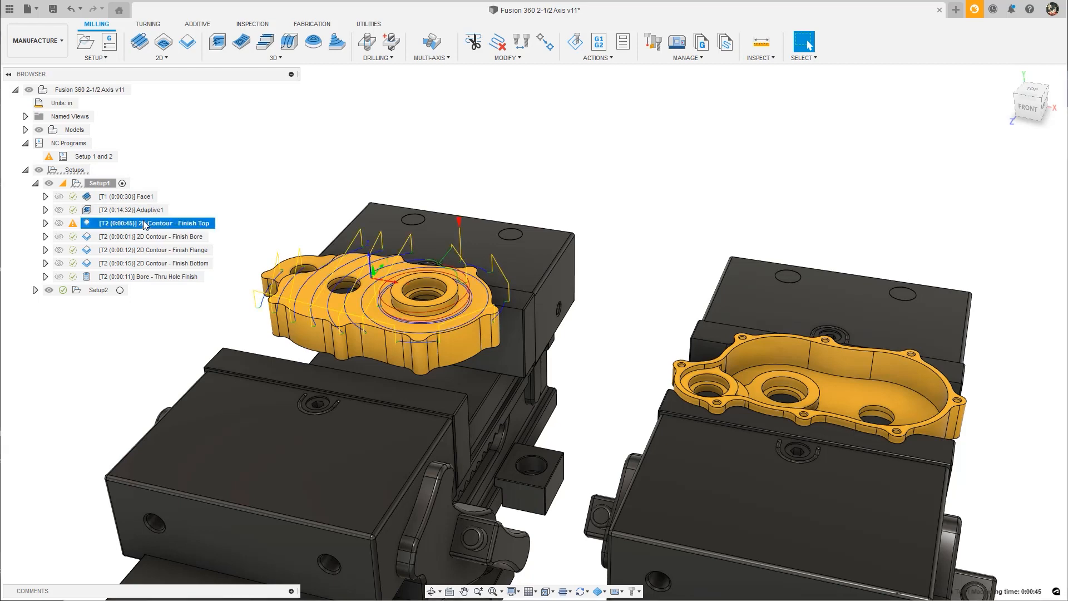
pyautogui.moveTo(73, 223)
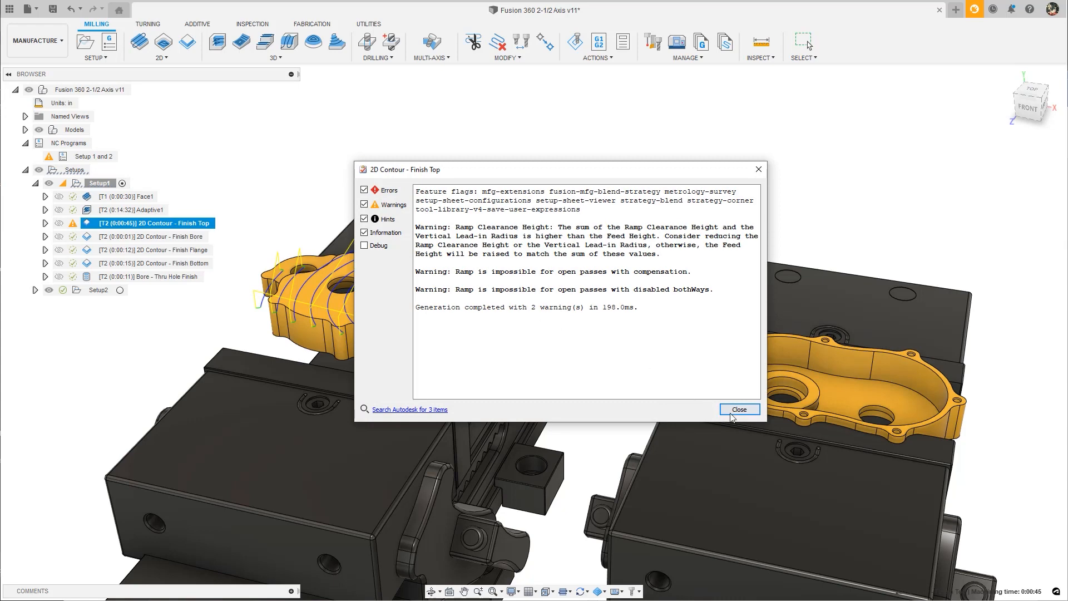
pyautogui.click(739, 409)
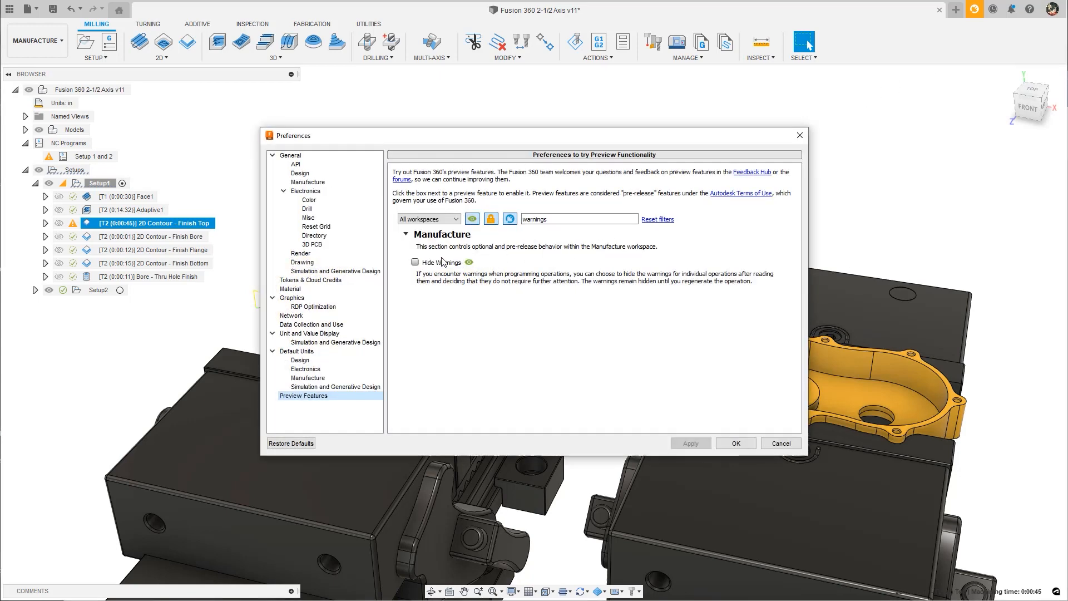
pyautogui.click(415, 263)
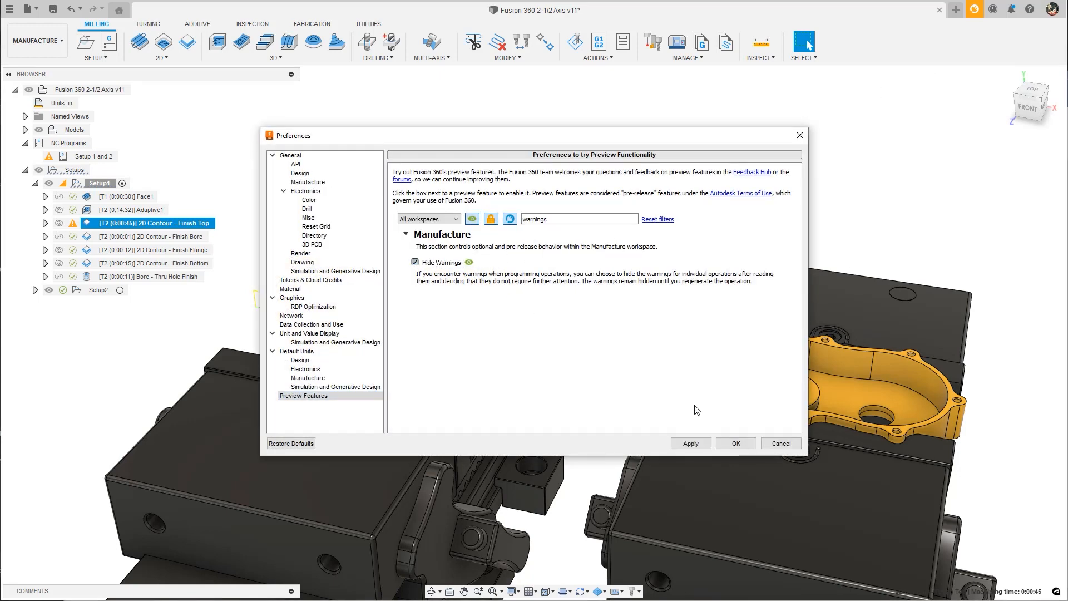
pyautogui.click(735, 442)
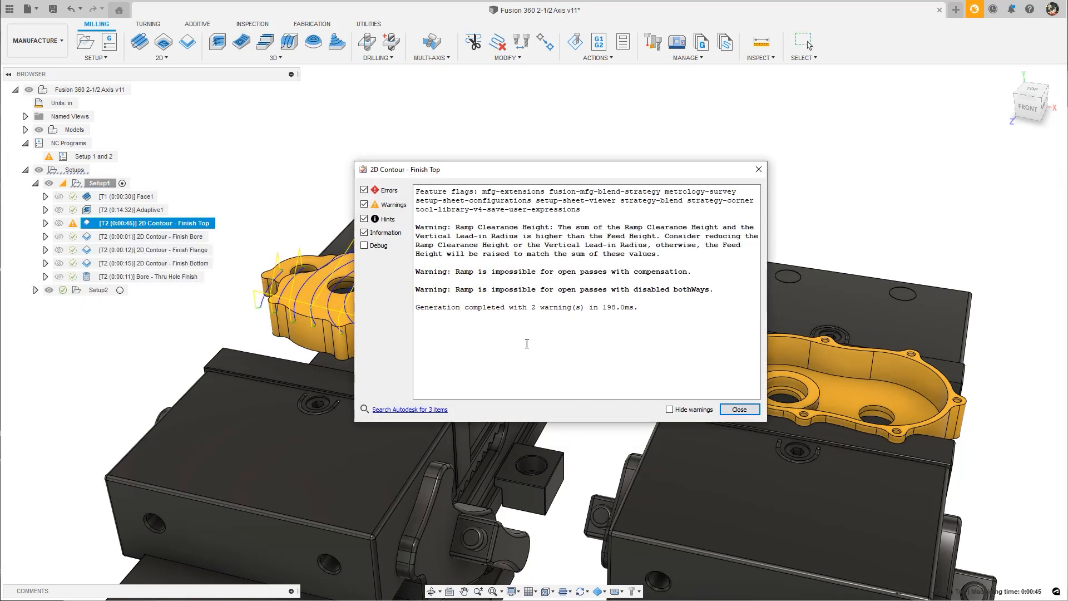
# Tick Hide warnings in the Finish Top log so no warning marks remain on it or Setup1.
pyautogui.click(670, 408)
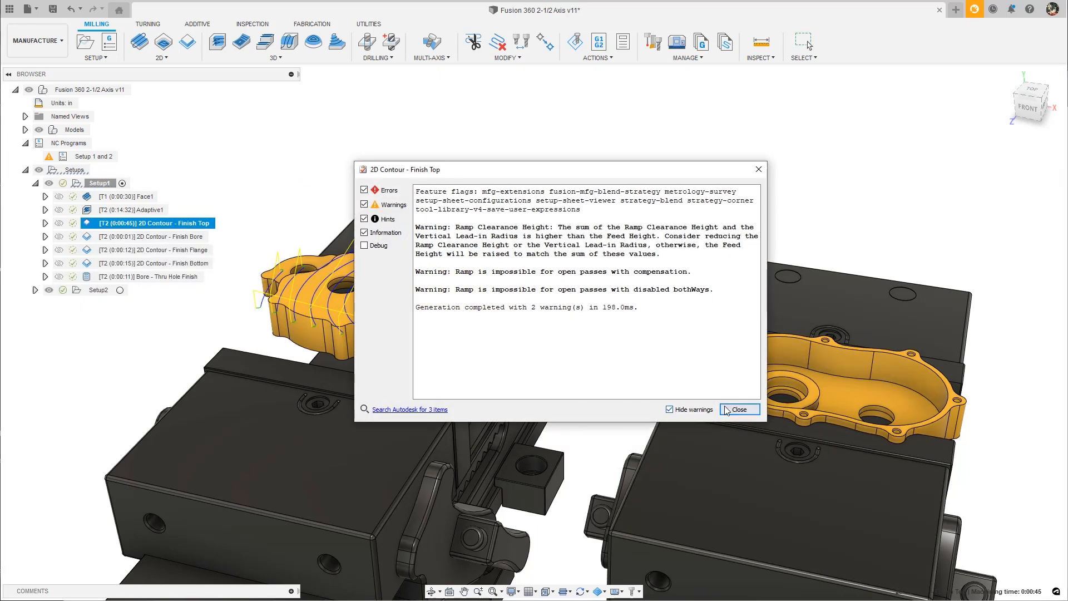
pyautogui.click(738, 410)
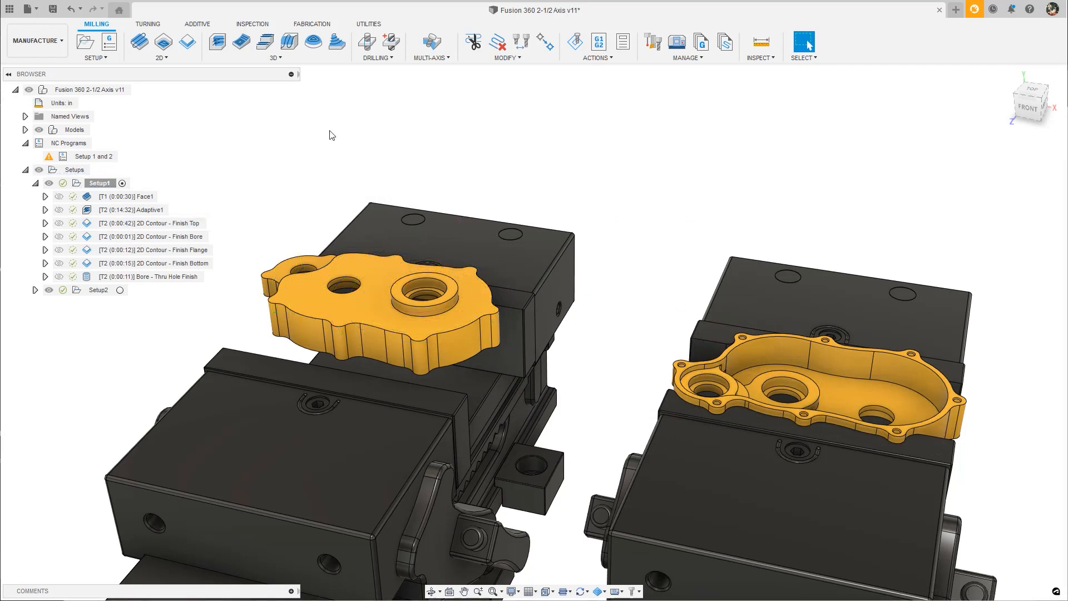
pyautogui.click(153, 209)
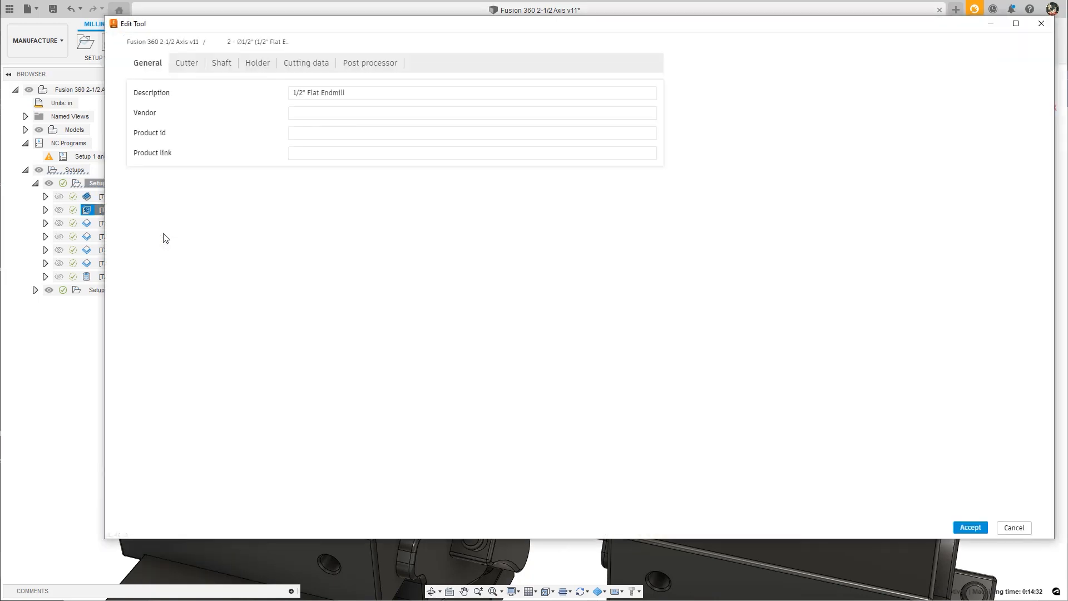
# Set the 1/2" Flat Endmill's stepdown in Cutting data to tool_diameter/2 and accept it.
pyautogui.click(305, 62)
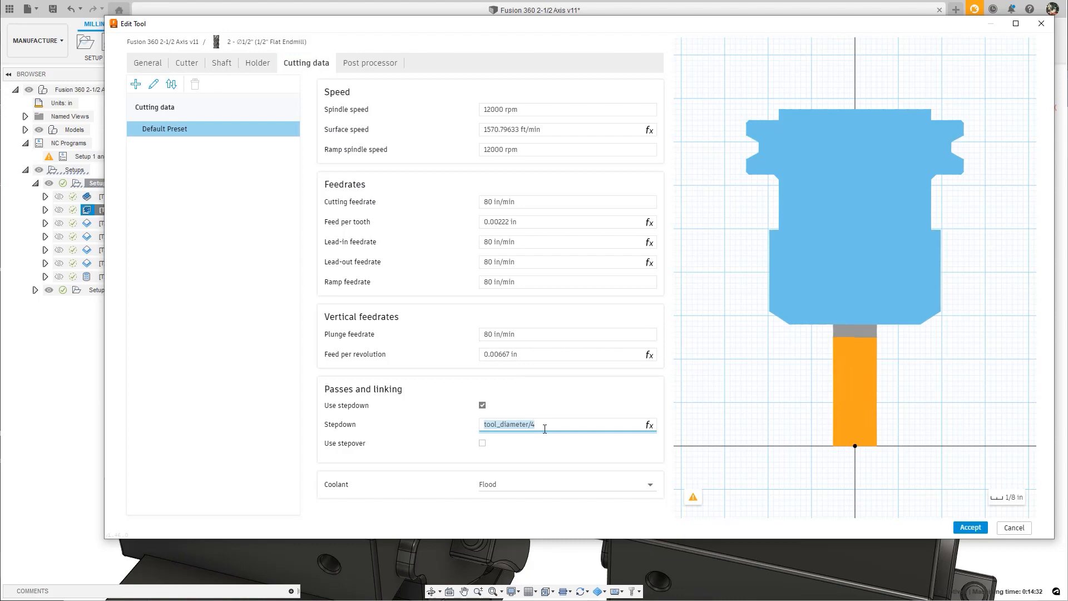
pyautogui.write('tool_diameter/2')
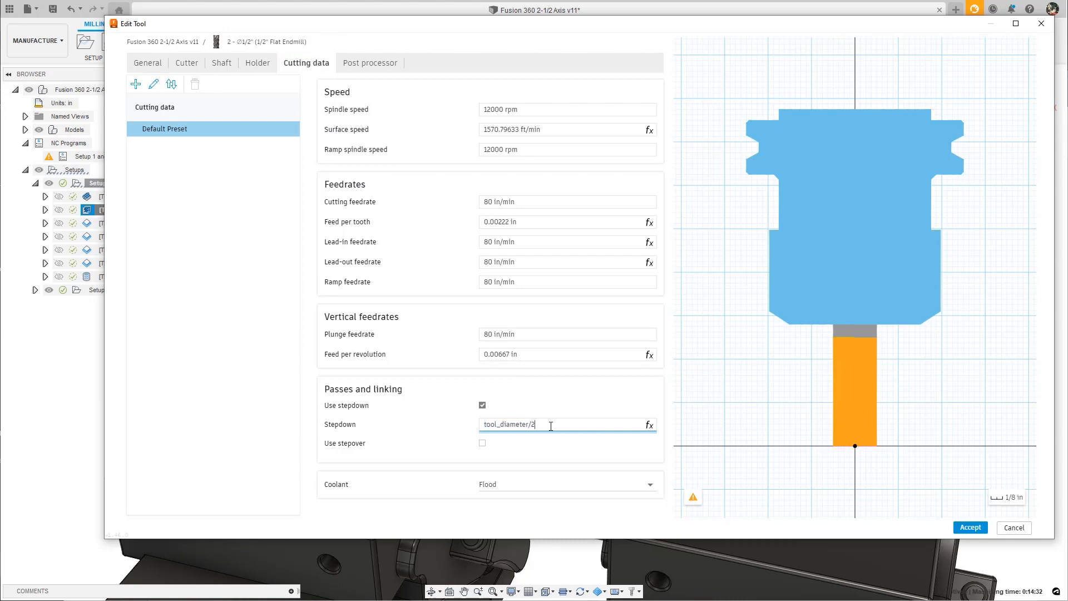
pyautogui.click(970, 526)
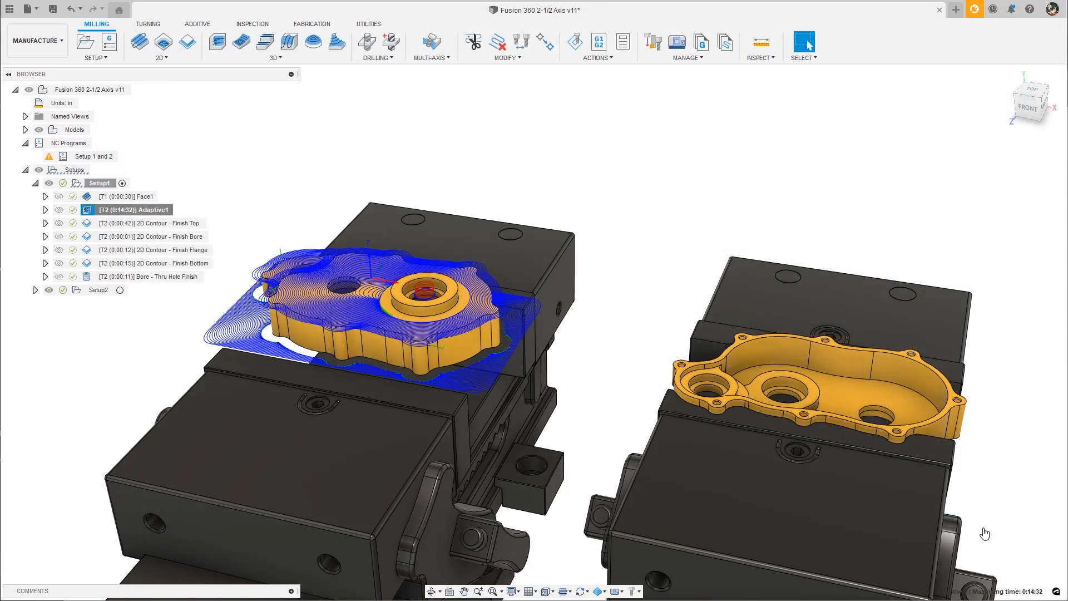
# Reopen Adaptive1's tool definition at its cutting data for editing.
pyautogui.rightClick(129, 209)
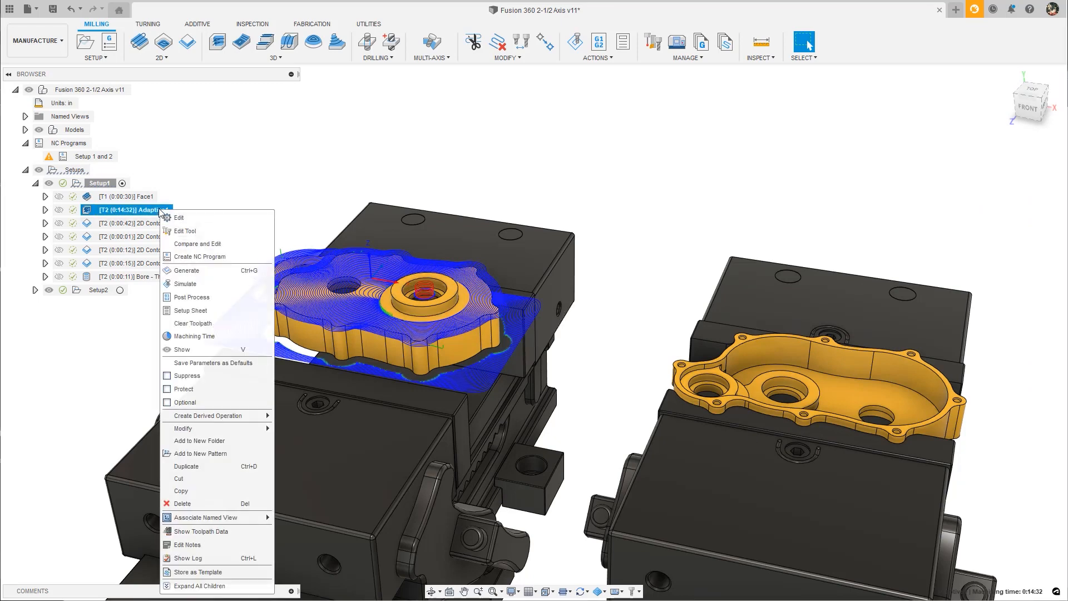
pyautogui.click(185, 230)
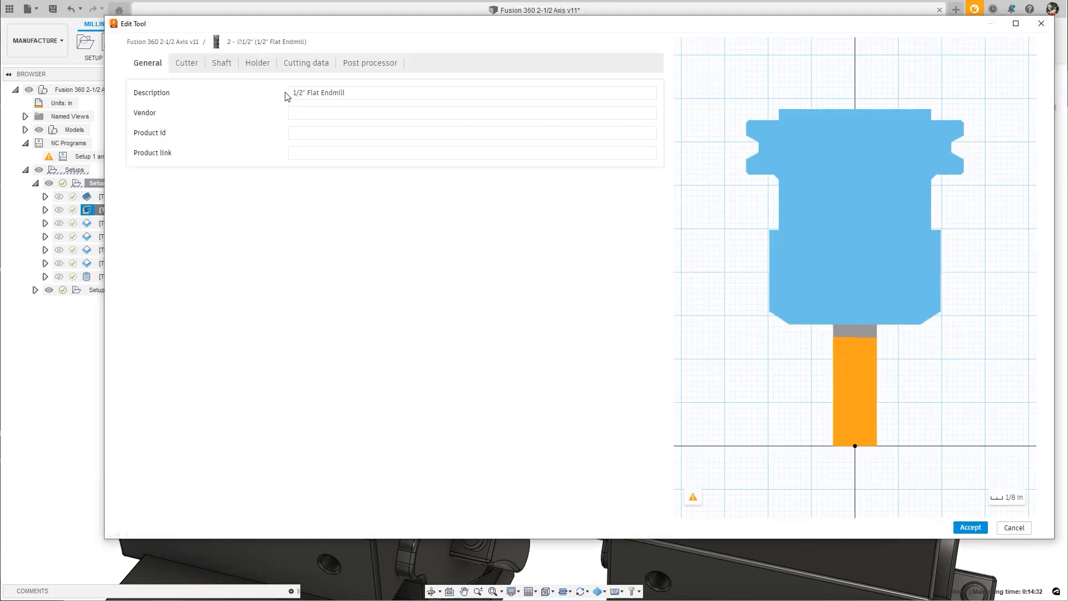
pyautogui.click(306, 63)
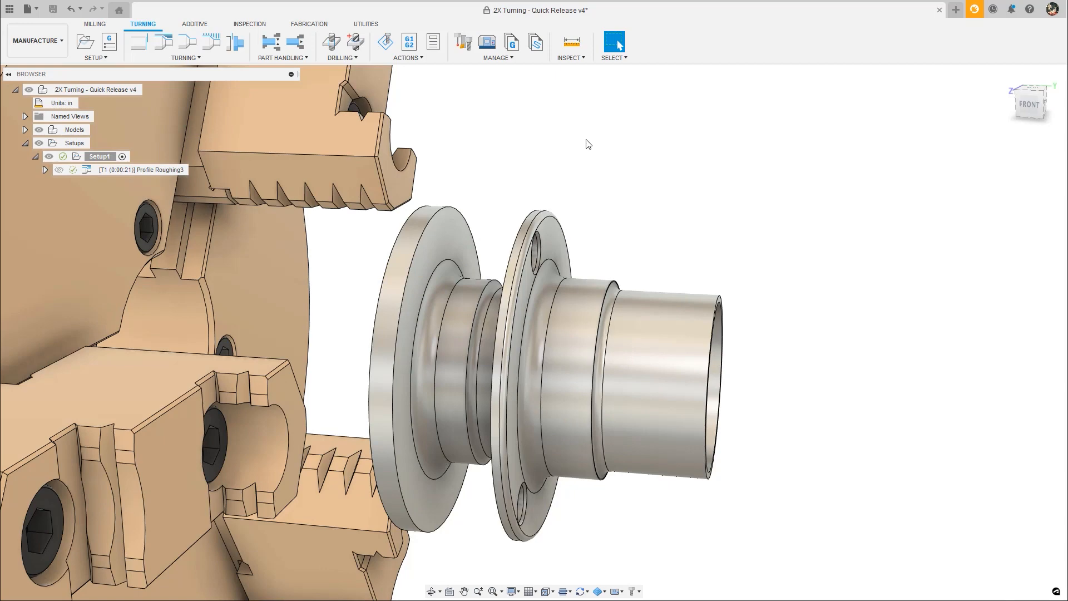
# Enable groove suppression on Profile Roughing3 with the six flange faces as suppression surfaces.
pyautogui.click(142, 169)
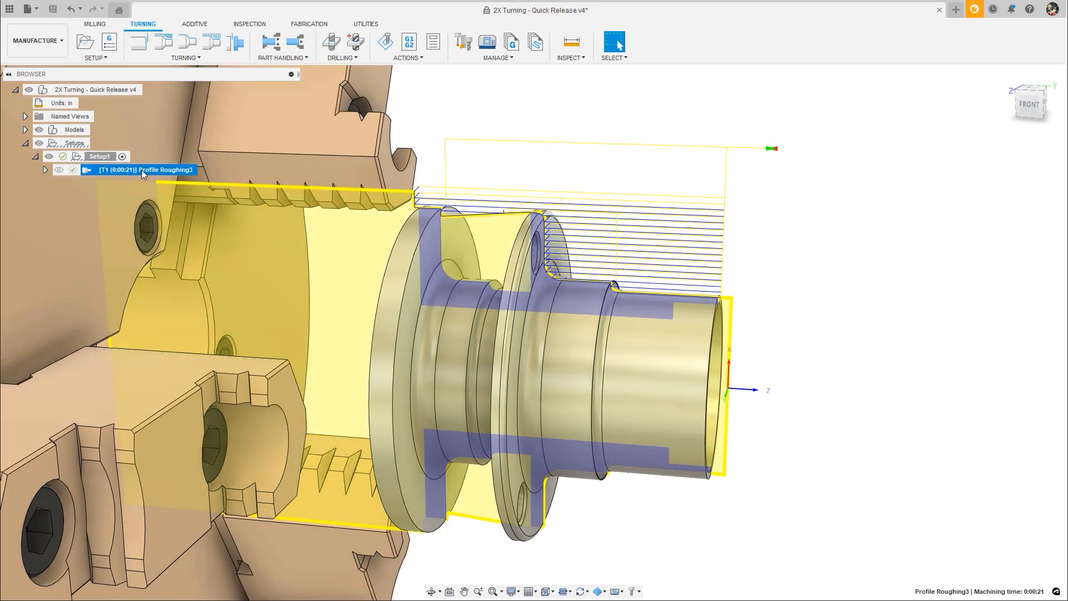
pyautogui.doubleClick(163, 169)
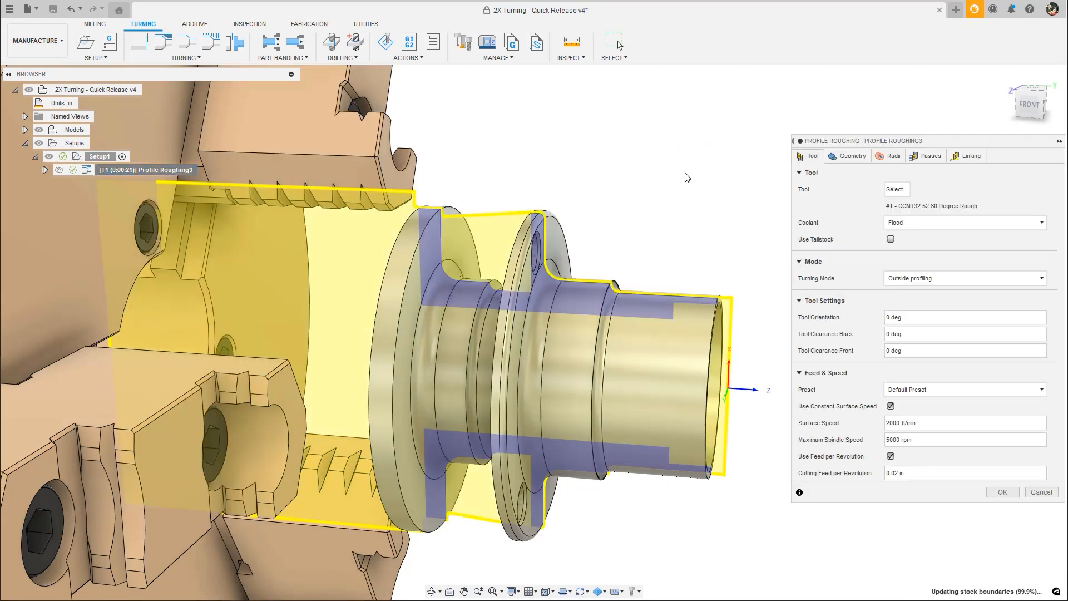
pyautogui.click(851, 155)
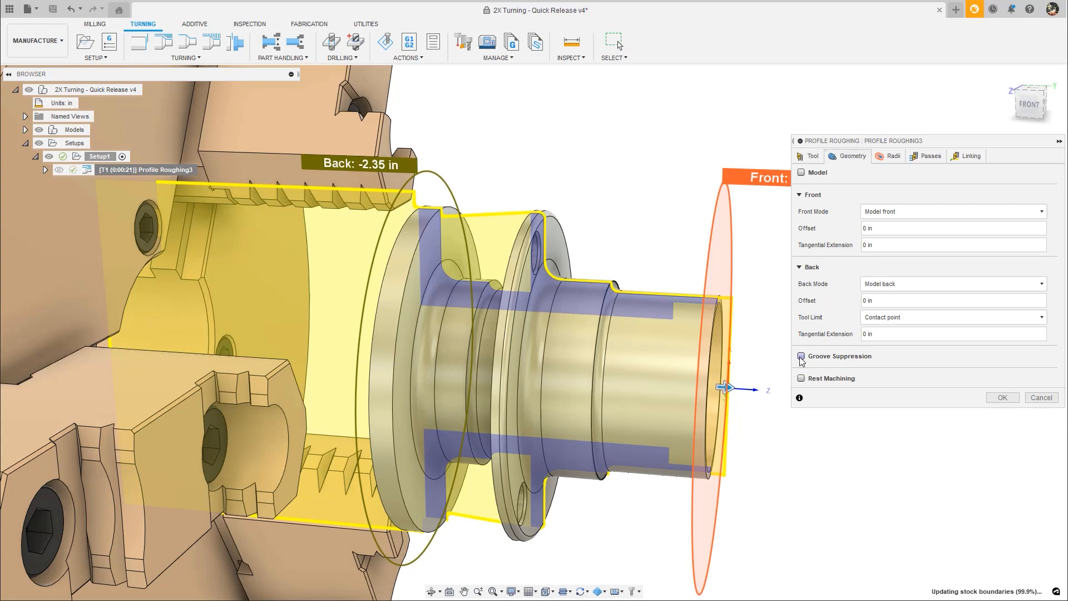
pyautogui.click(801, 356)
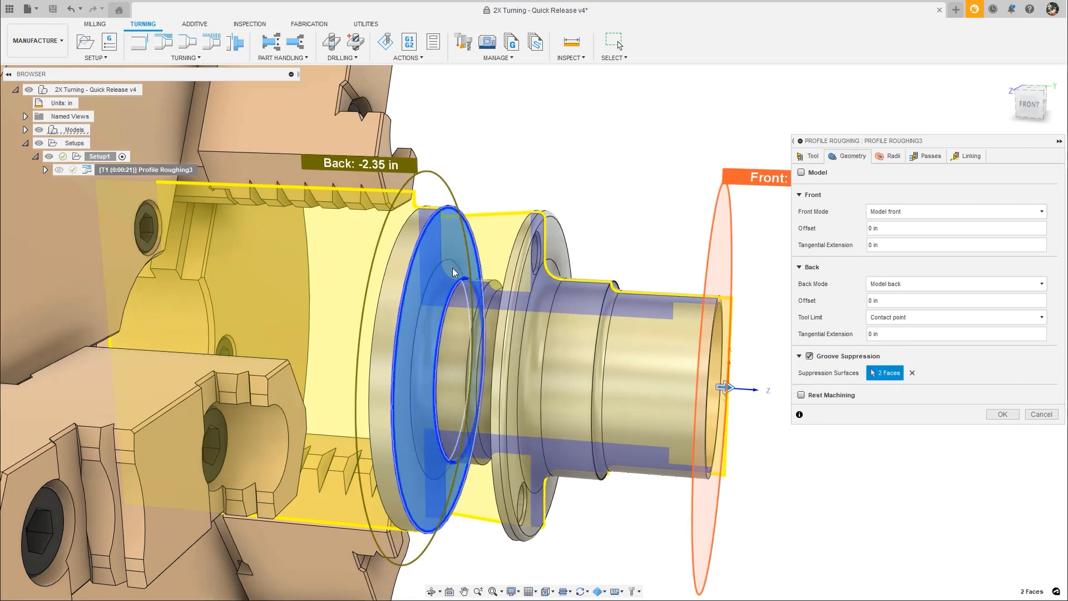
pyautogui.click(535, 260)
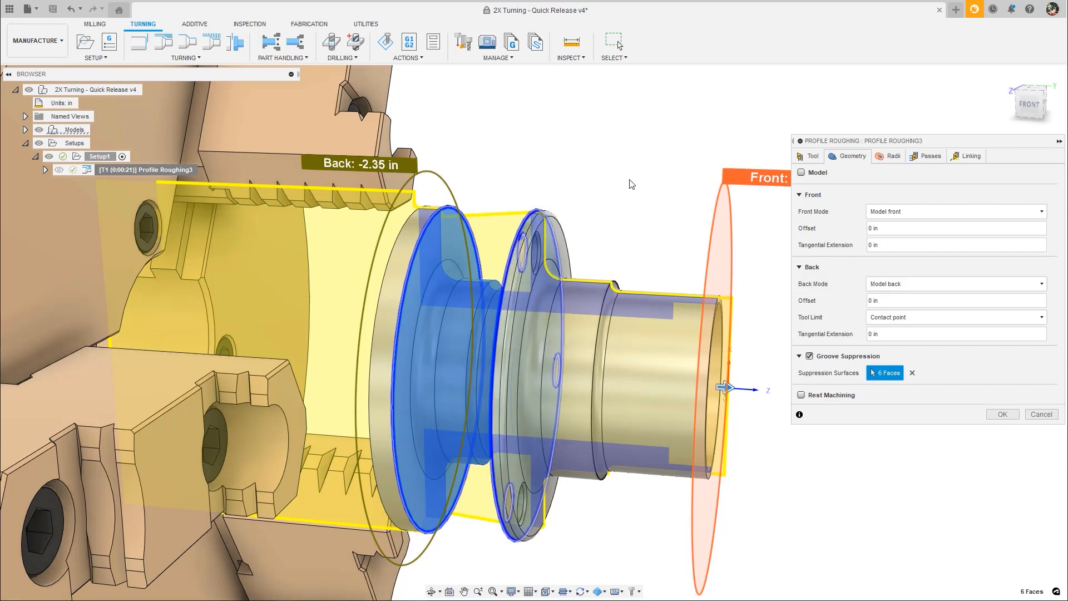
pyautogui.click(1001, 413)
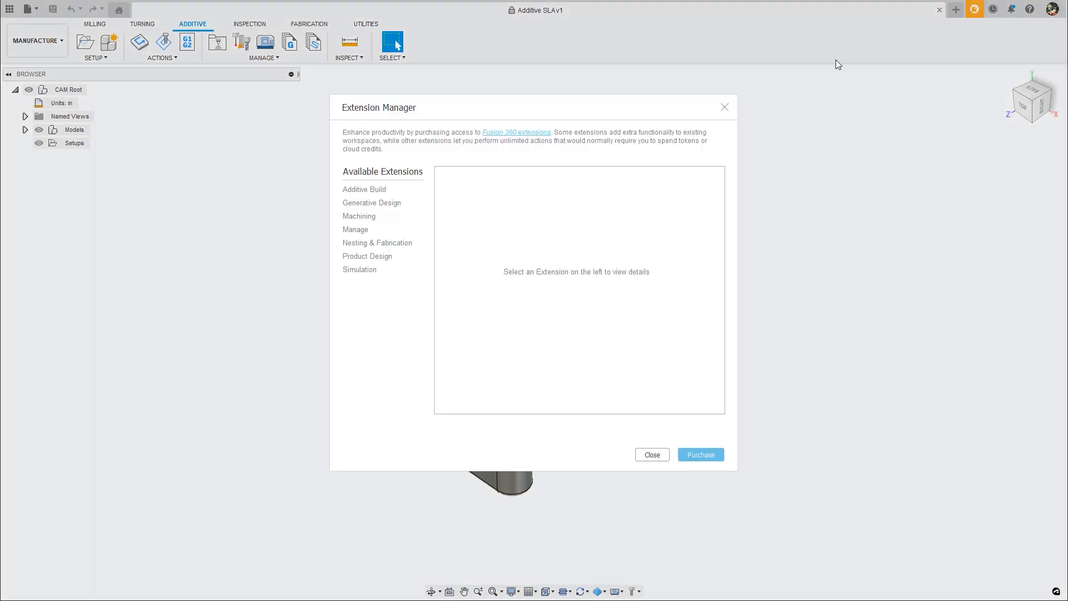
# Browse the Additive Build extension in the Extension Manager.
pyautogui.click(364, 189)
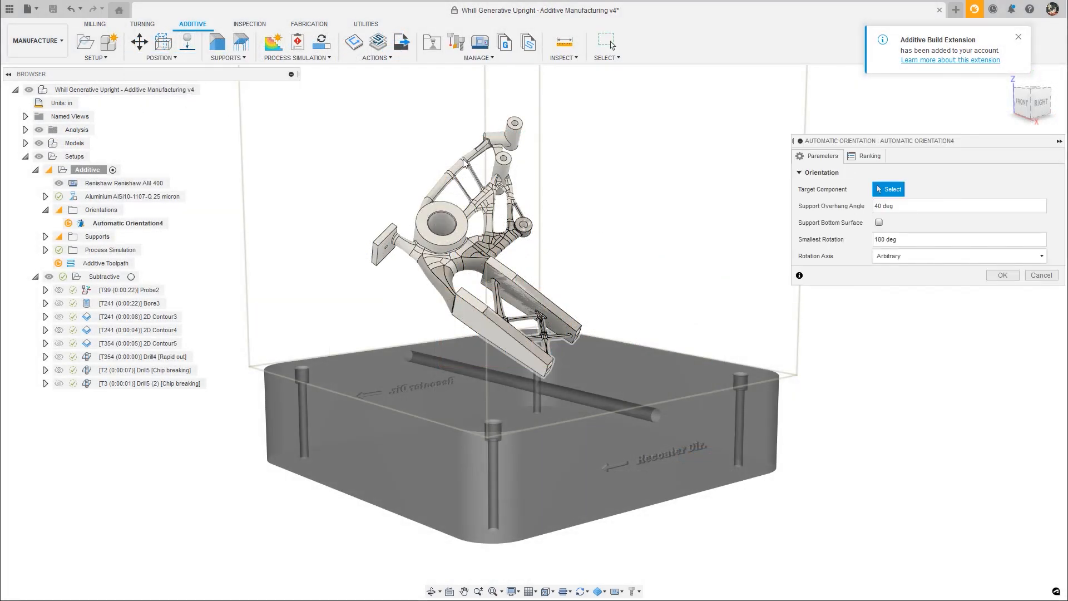
# Confirm Automatic Orientation4's ranking criteria and apply a ranked result that stands the part upright.
pyautogui.click(869, 156)
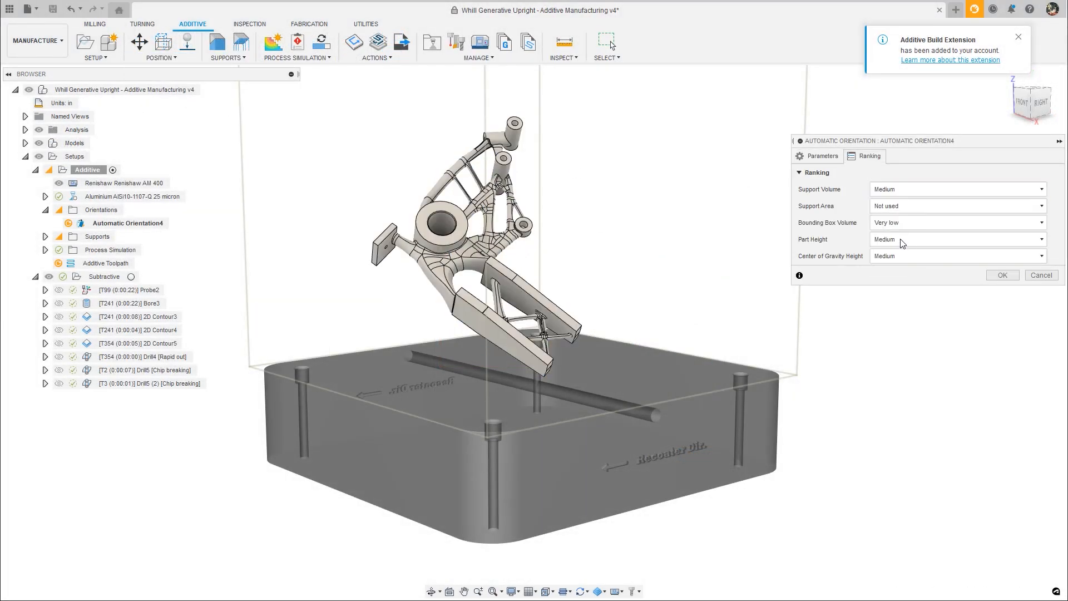
pyautogui.click(1001, 275)
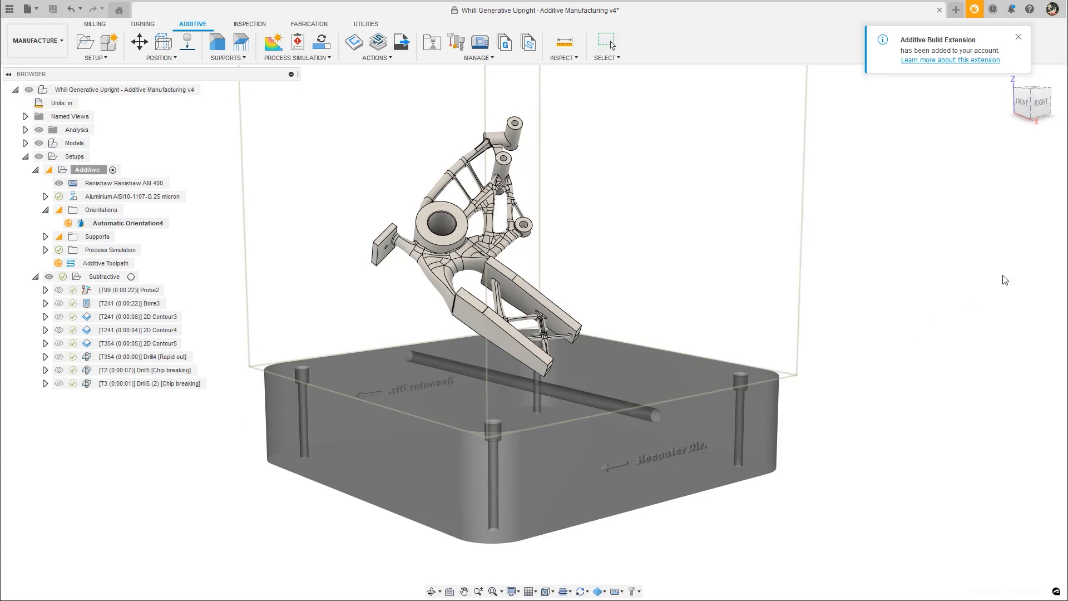
pyautogui.doubleClick(127, 223)
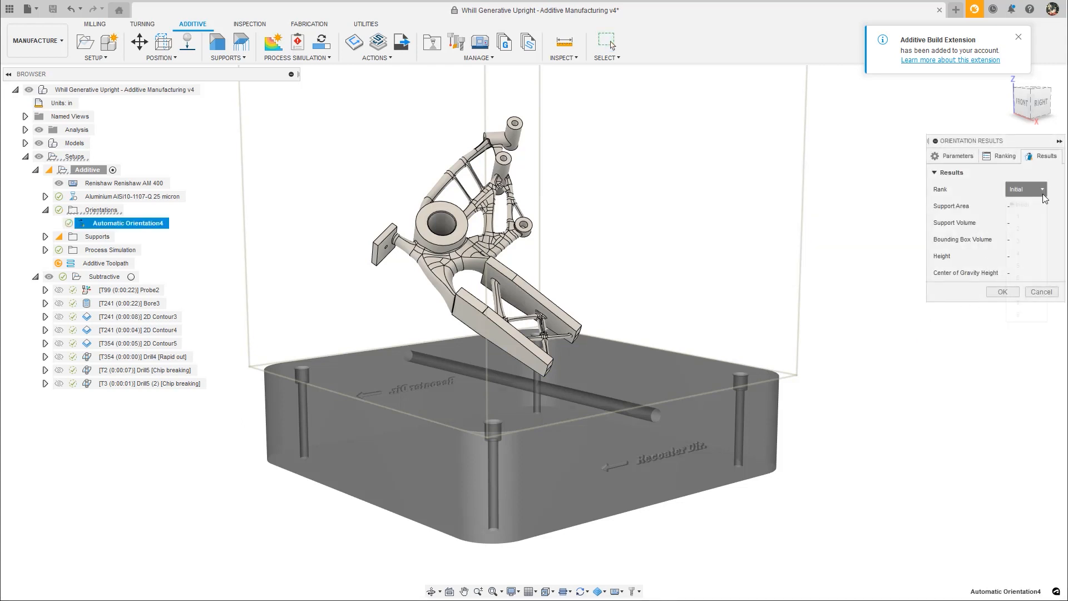
pyautogui.click(1024, 189)
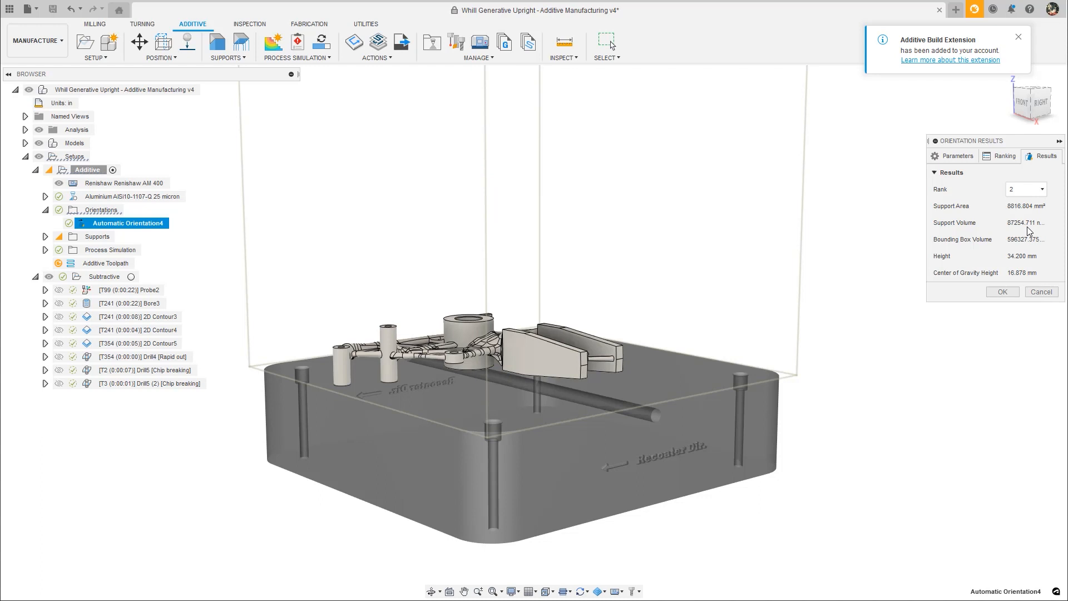
pyautogui.click(1024, 189)
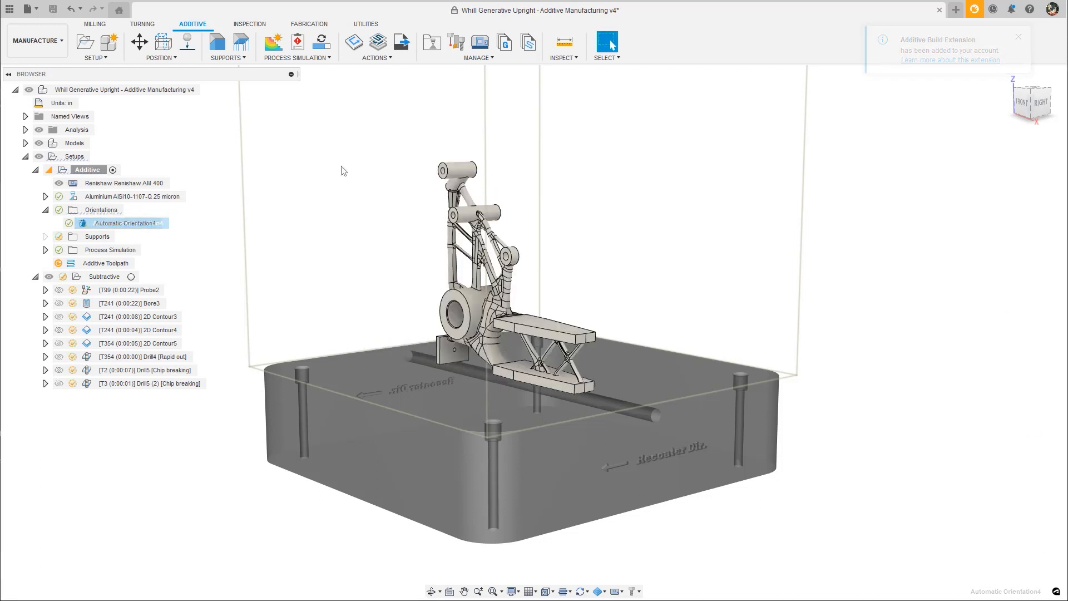
pyautogui.click(479, 57)
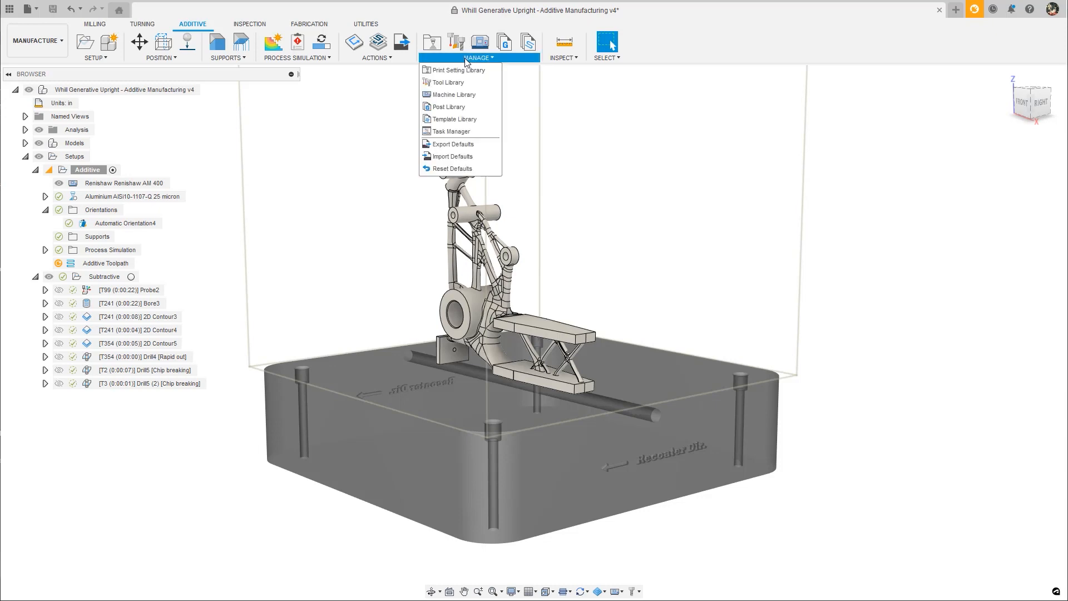
# Show the Fusion 360 library's additive support templates in the Template Library by toggling support strategy filters.
pyautogui.click(454, 119)
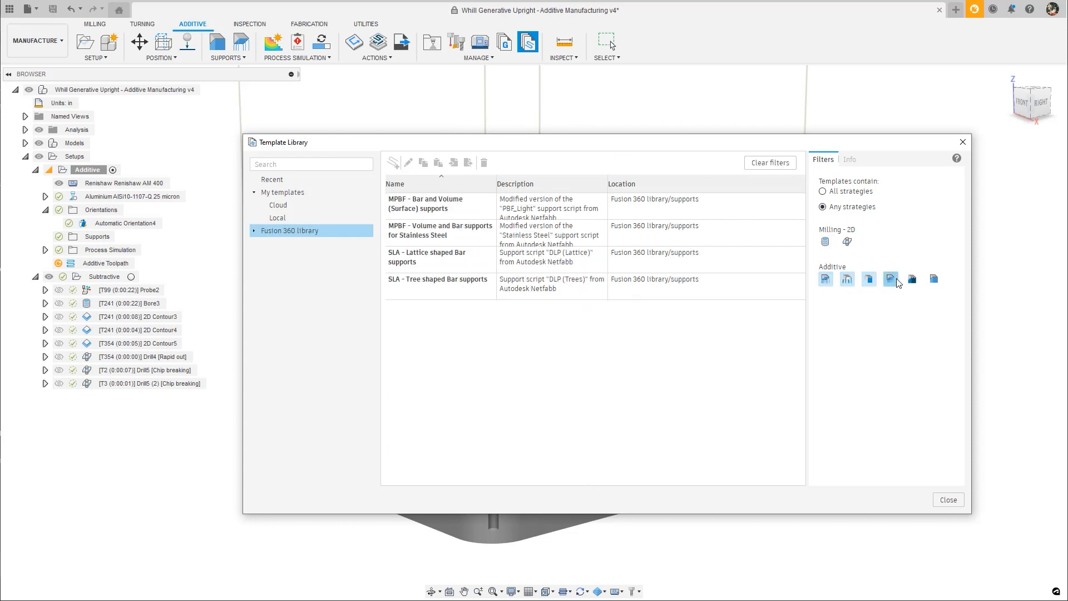
pyautogui.click(933, 278)
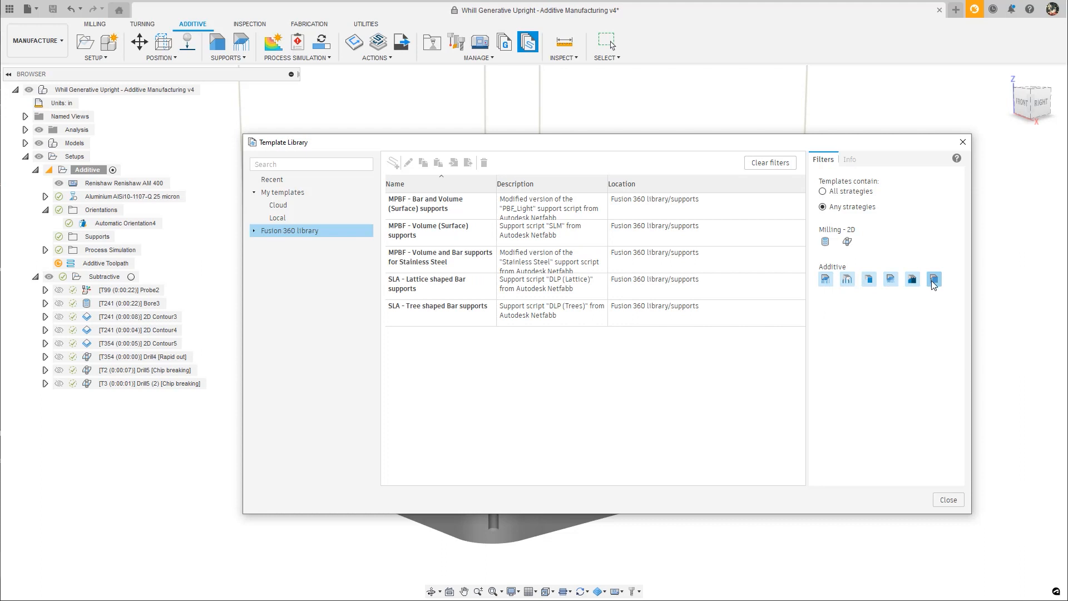
pyautogui.click(932, 279)
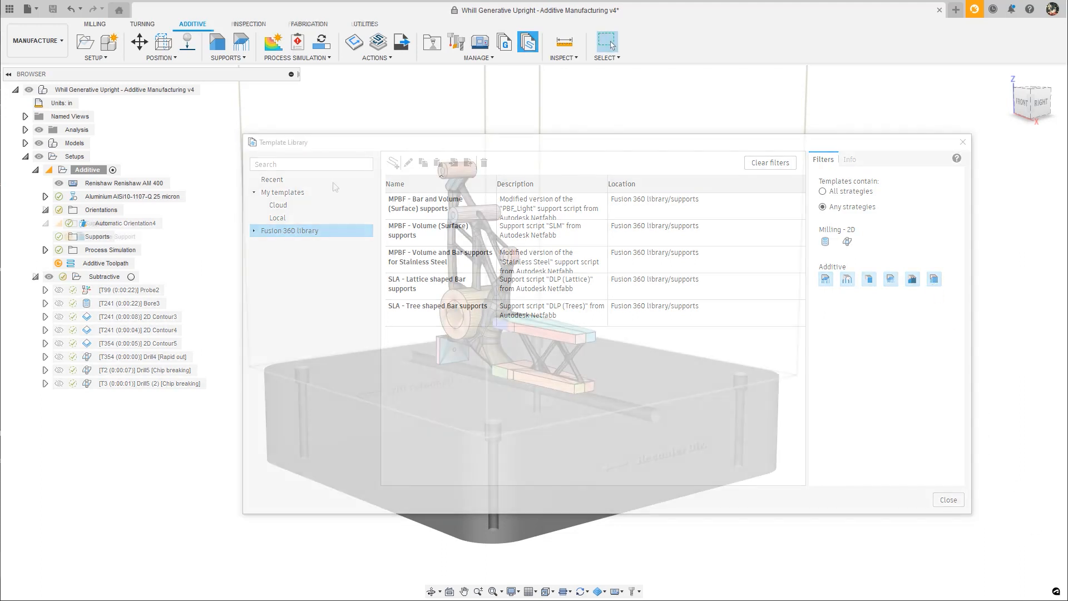
# Edit the Volume Support and turn on the Avoid option with no avoided model chosen yet.
pyautogui.rightClick(117, 236)
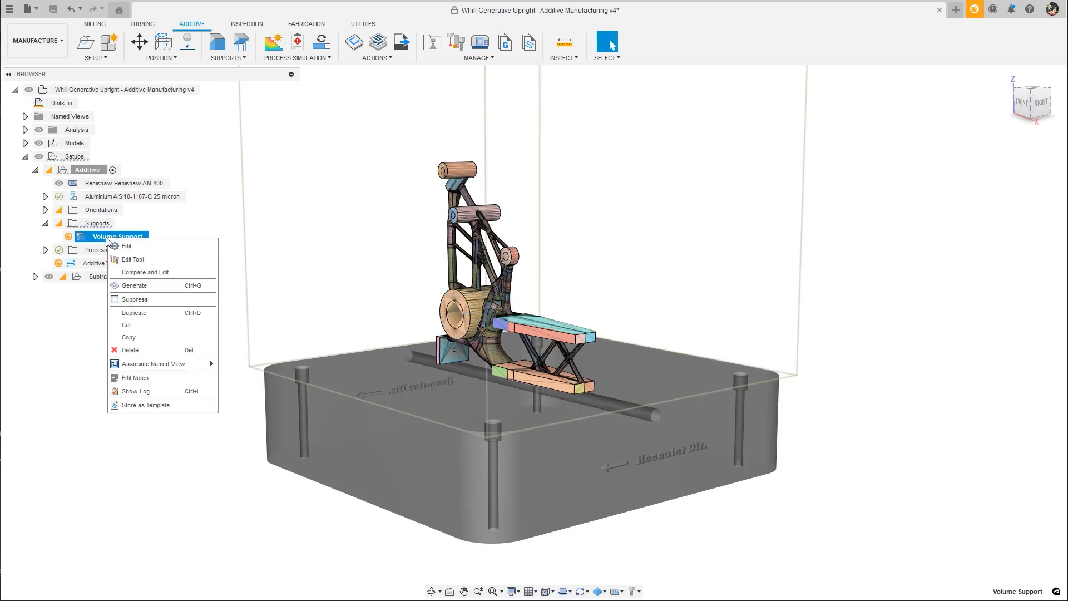
pyautogui.click(126, 246)
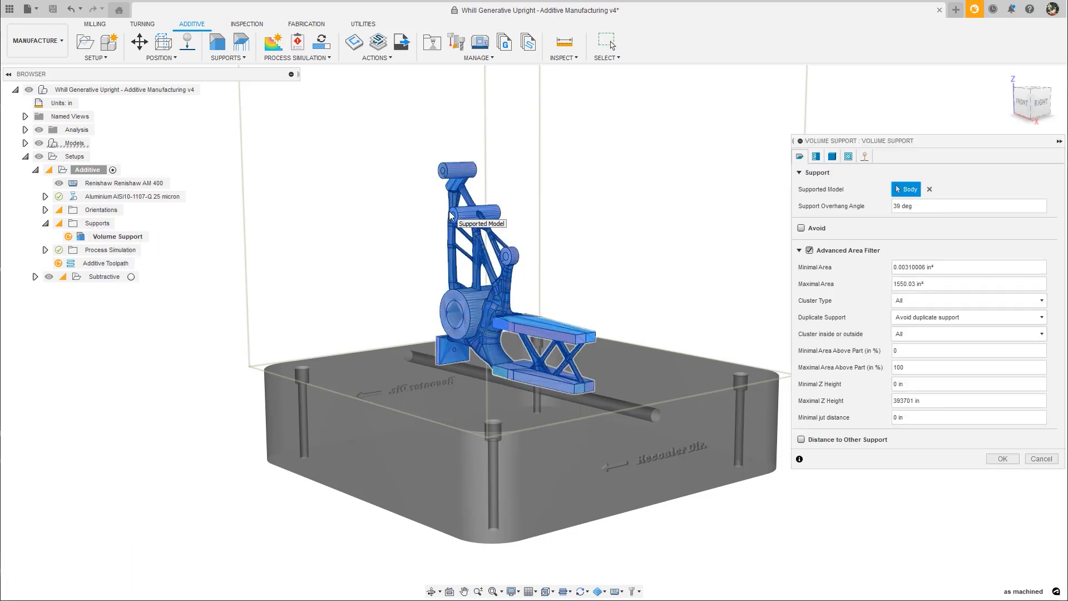
pyautogui.click(802, 227)
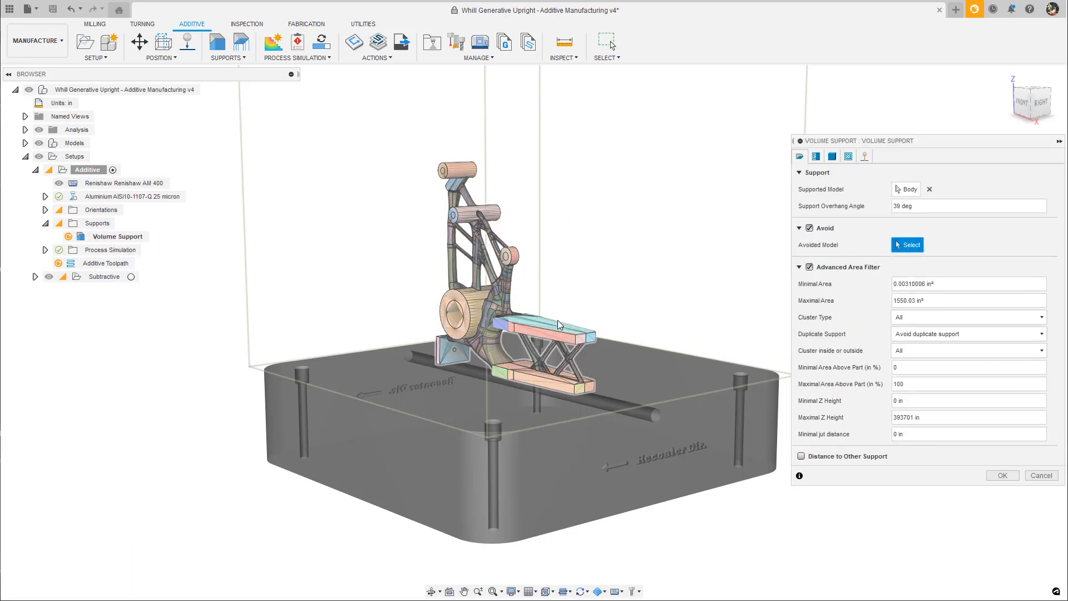